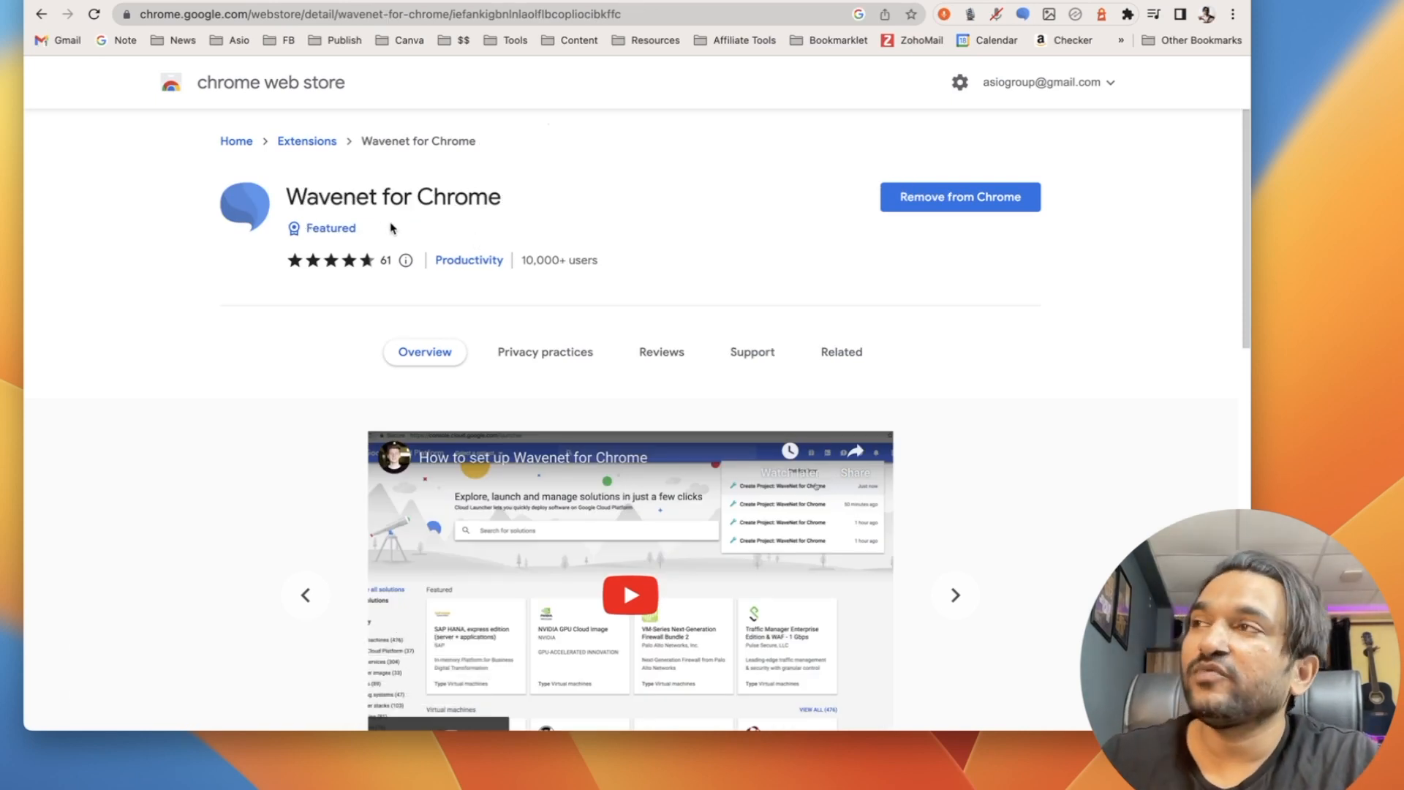
mouse_move(321, 293)
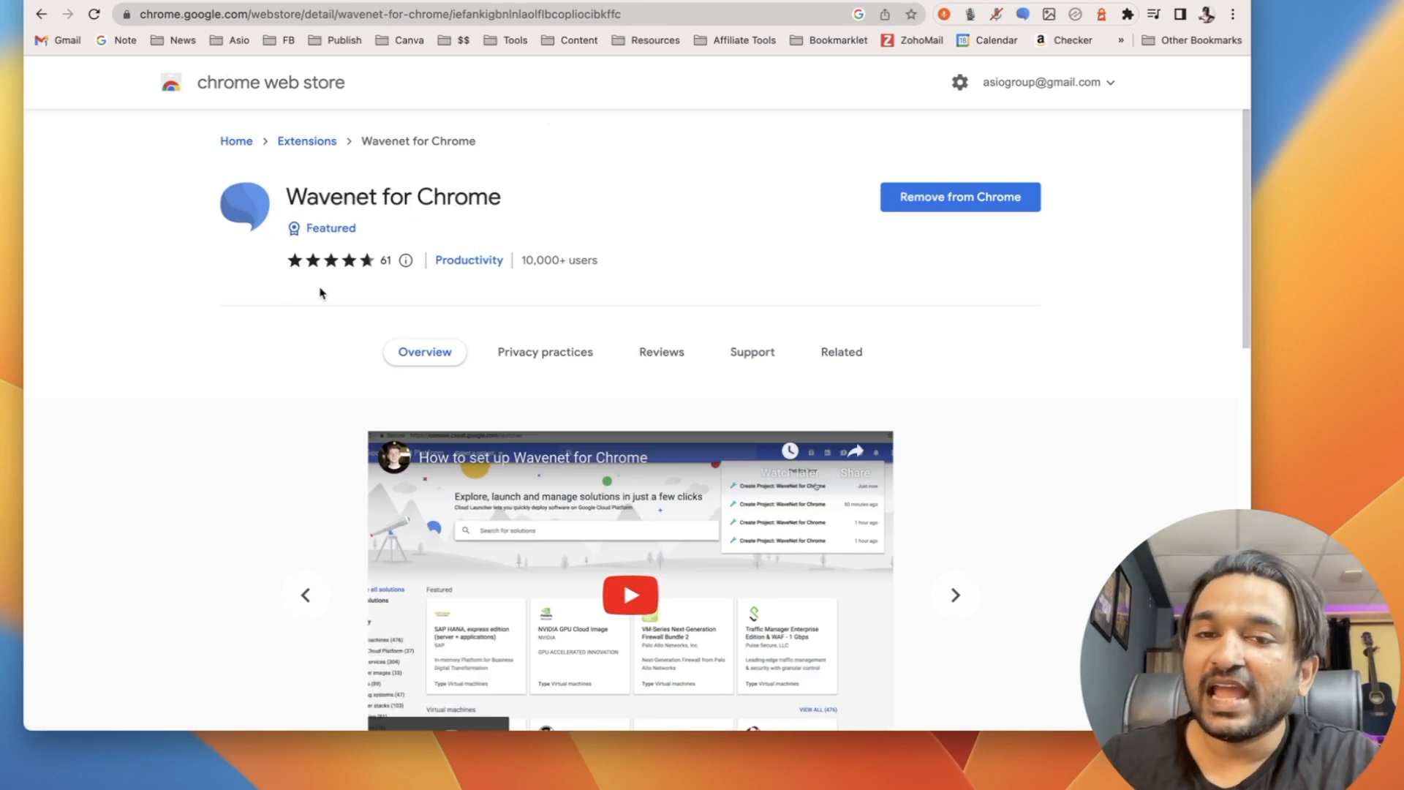
Open the WaveNet for Chrome project page on GitHub and scroll through it.
click(1024, 14)
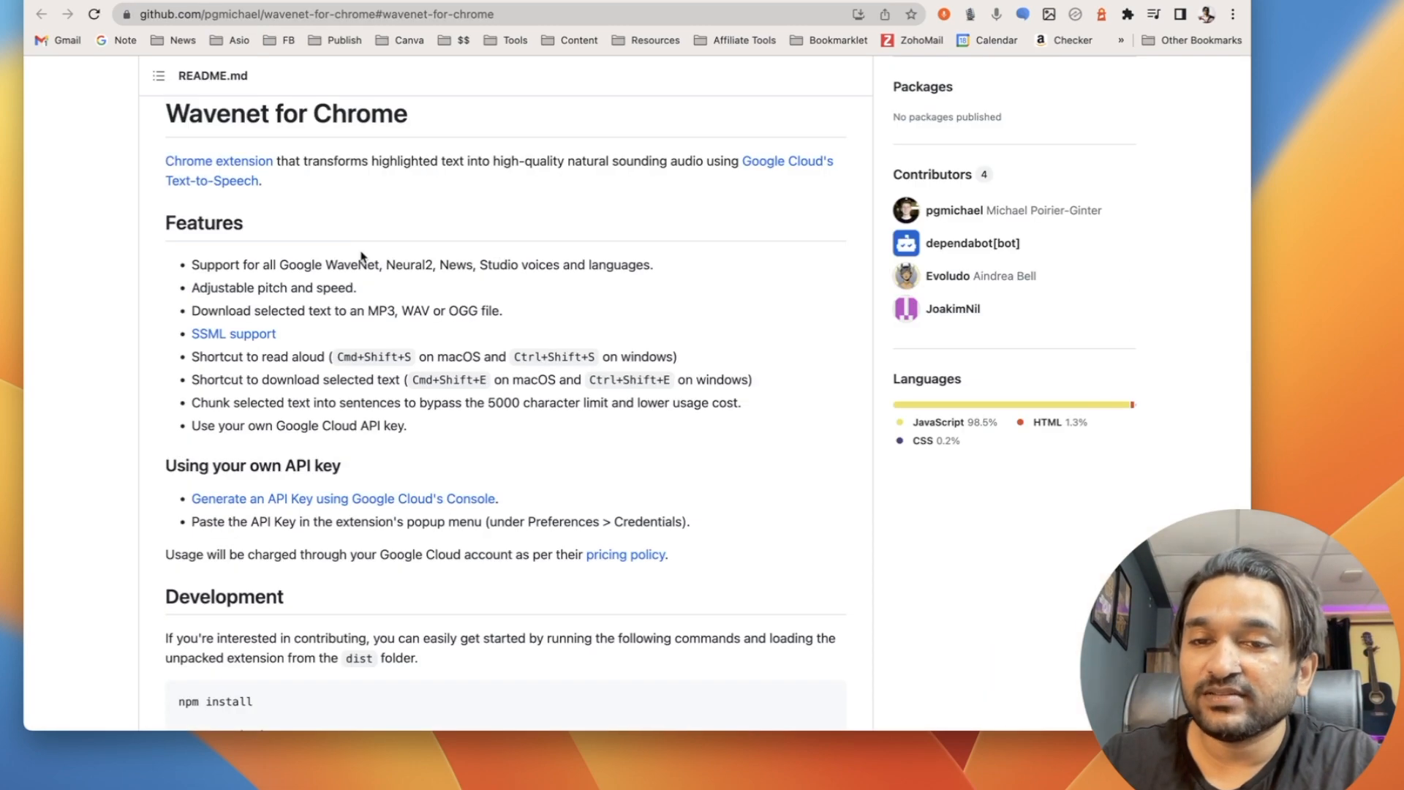
scroll(up, 3)
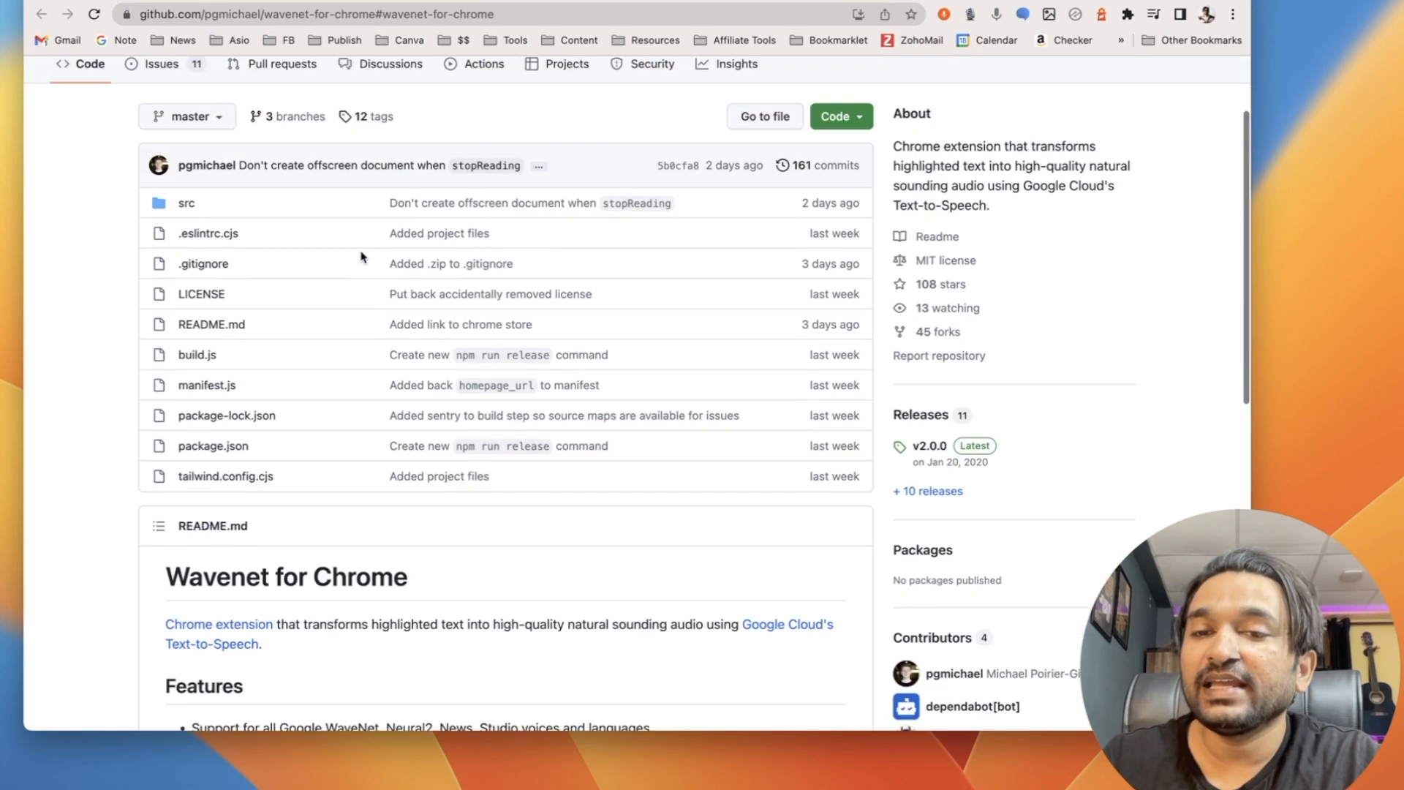
scroll(down, 3)
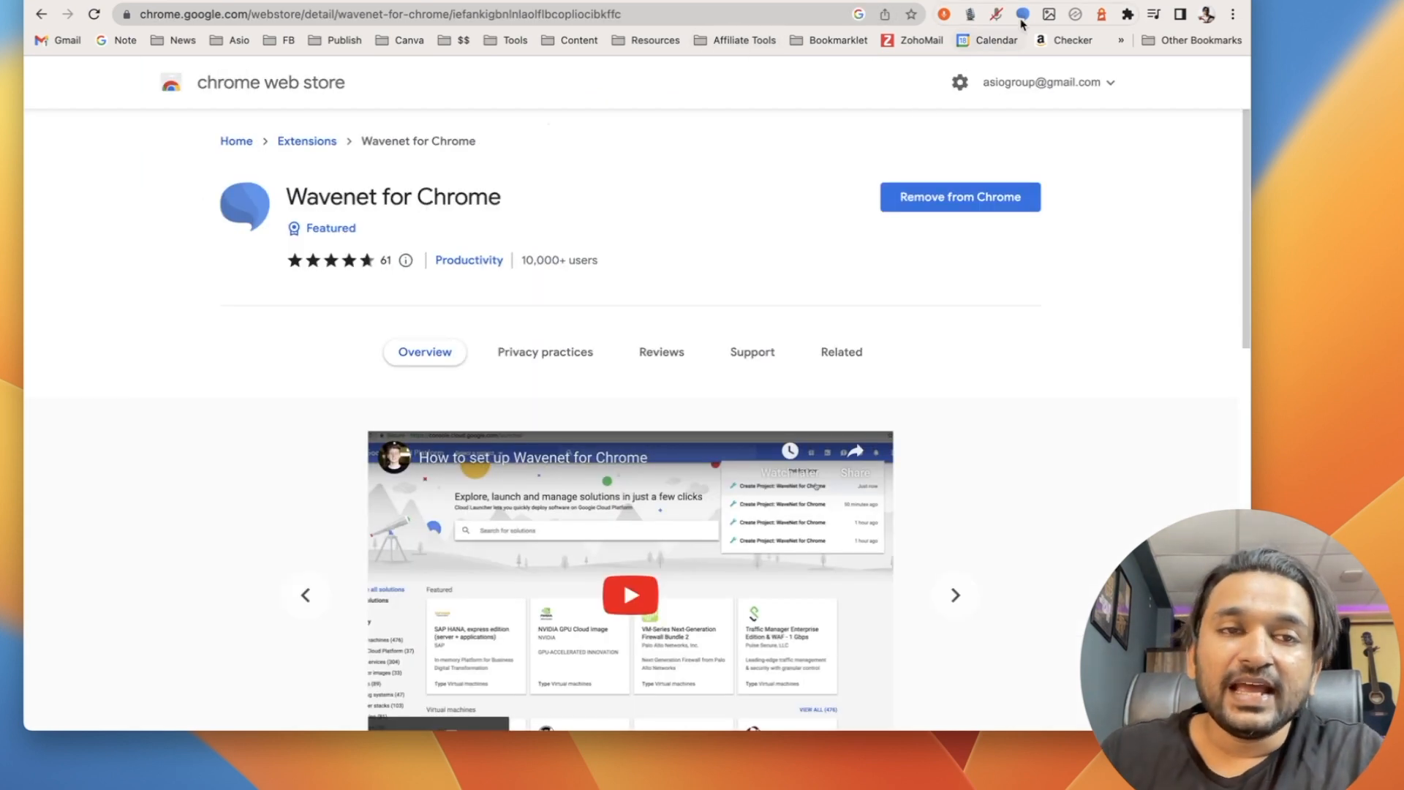
Browse WaveNet's available voices, keeping en-US-Neural2-J as the reading voice.
click(1021, 13)
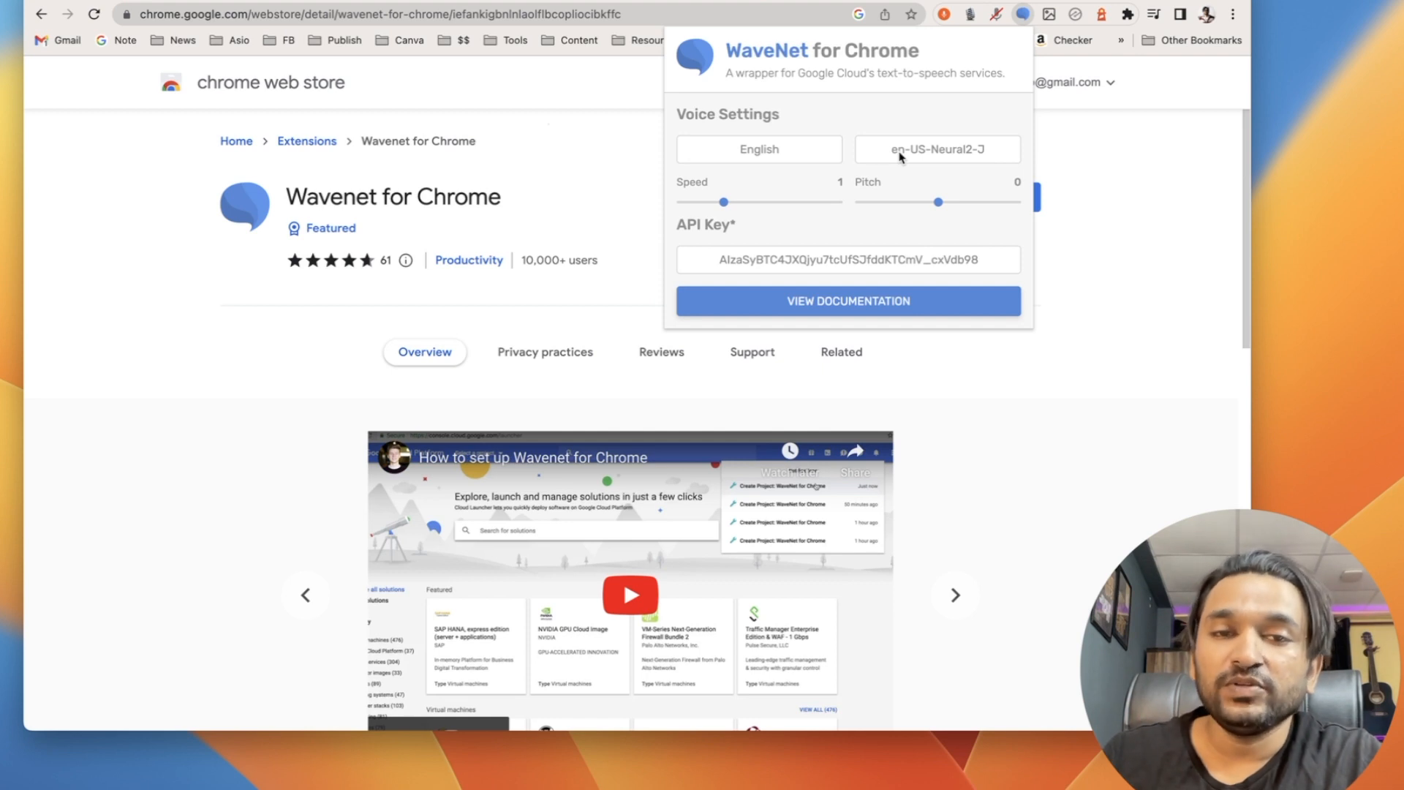
click(758, 149)
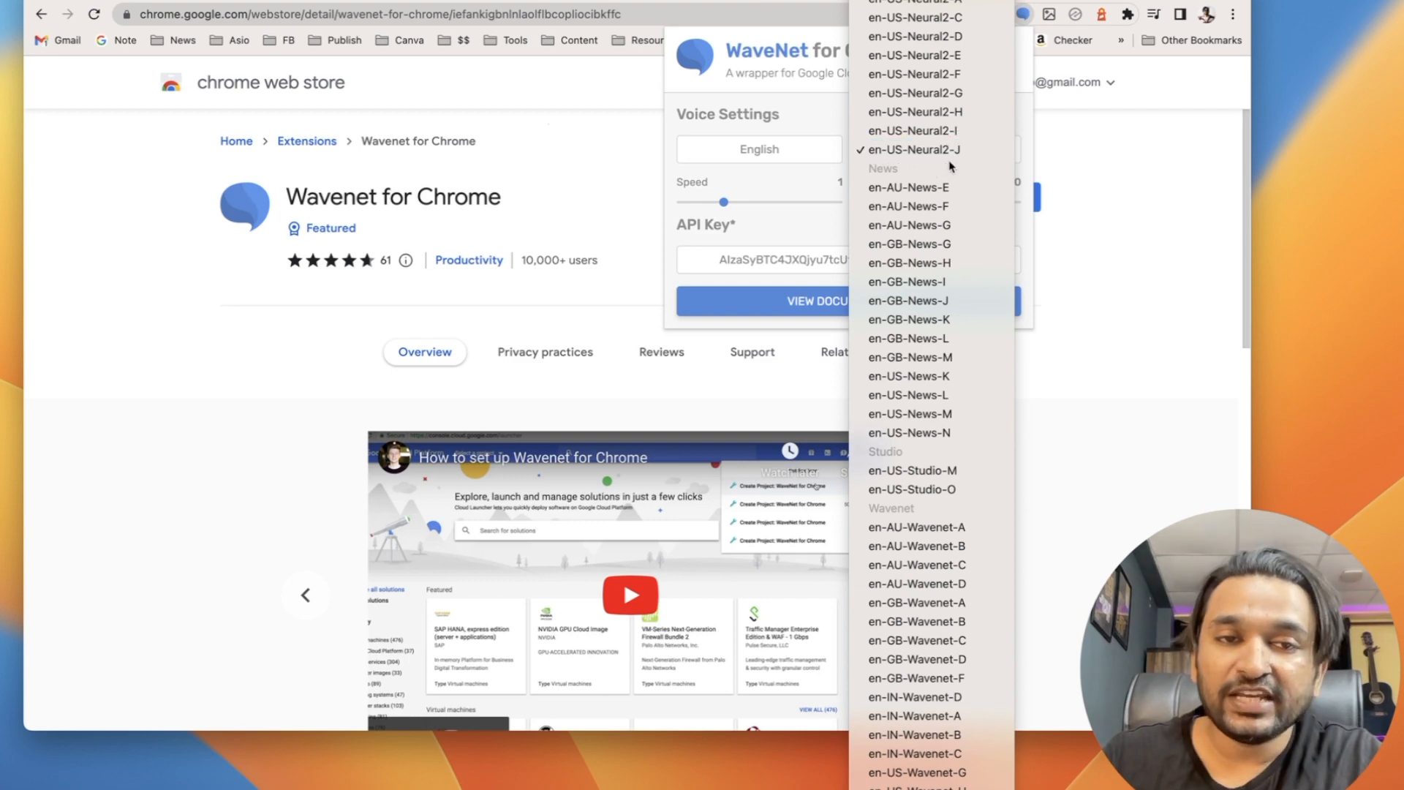
mouse_move(909, 187)
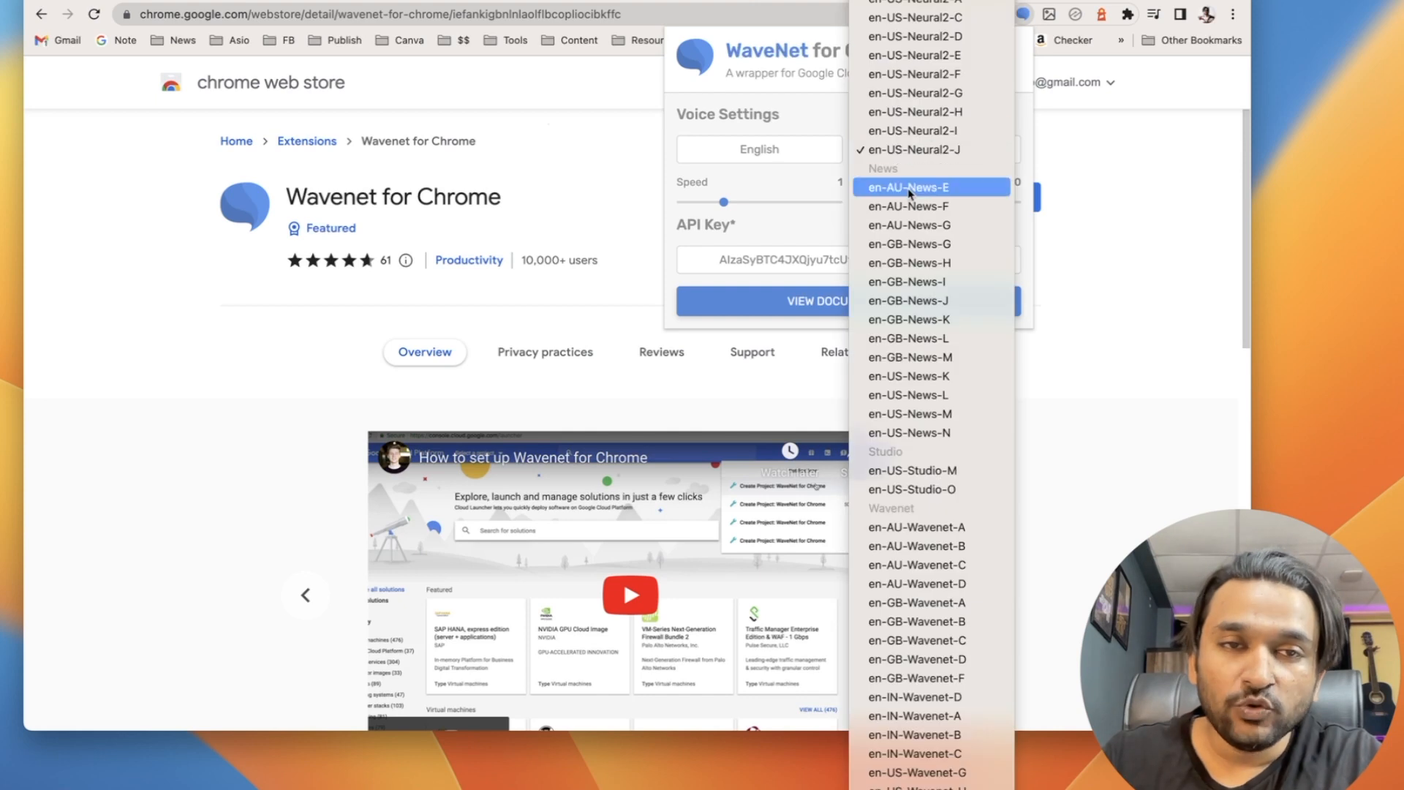
mouse_move(878, 166)
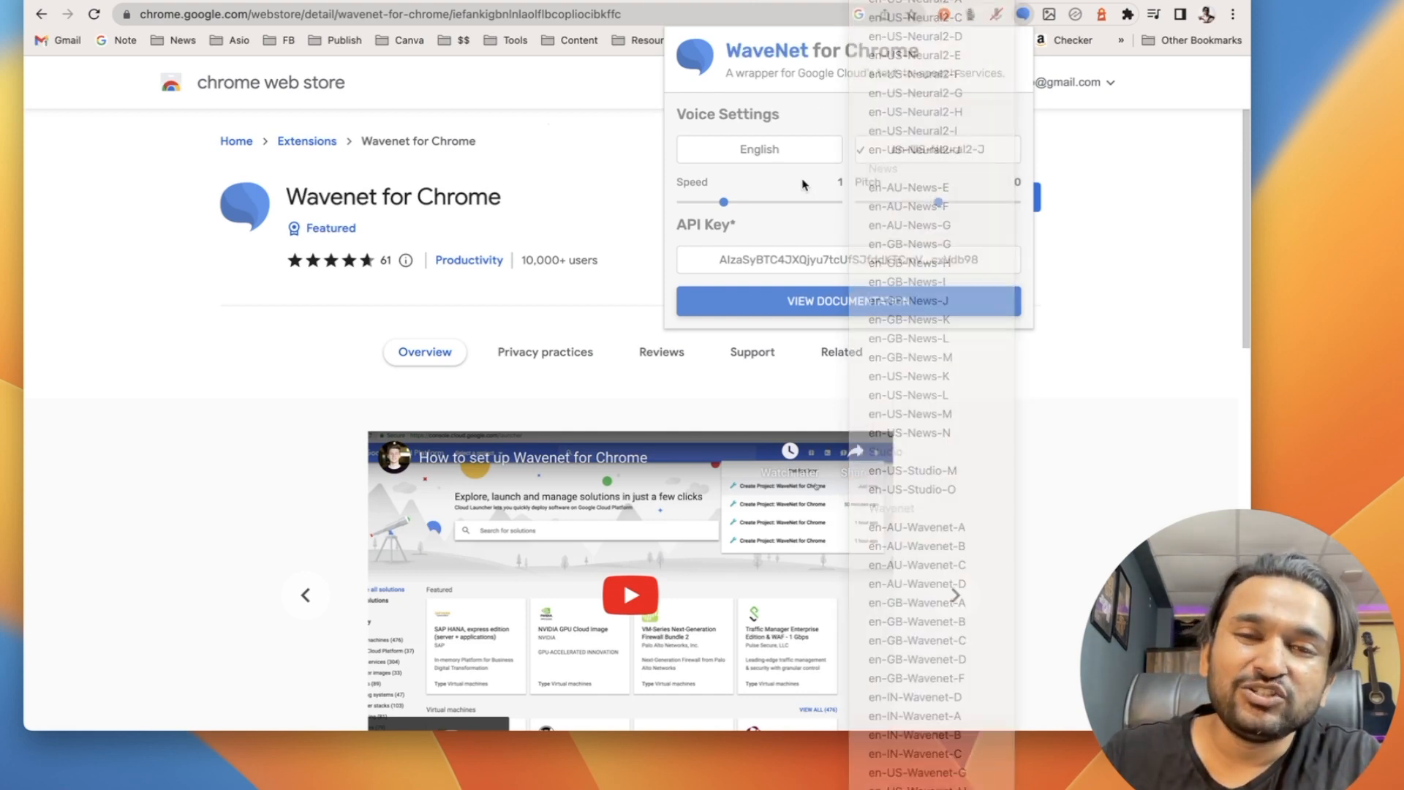
click(934, 148)
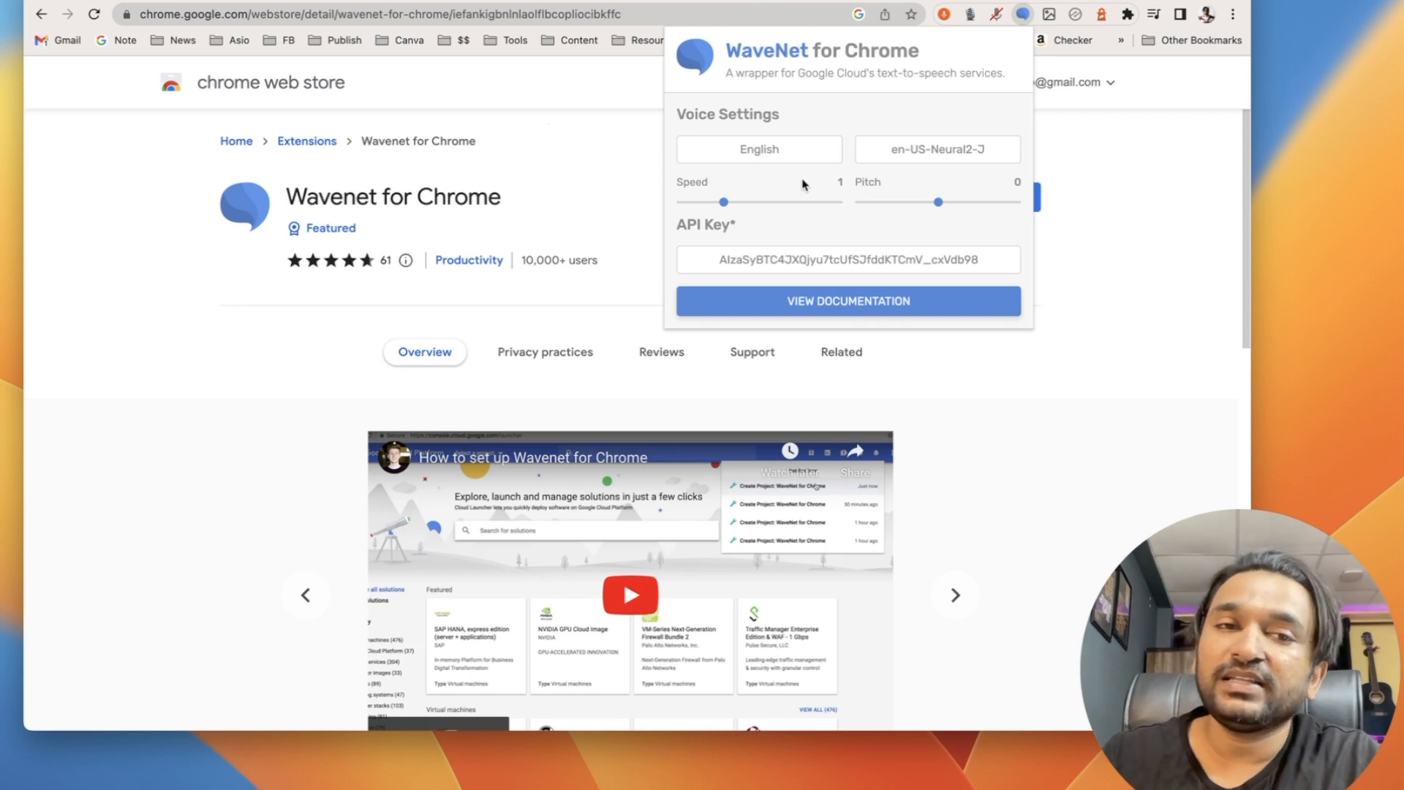
mouse_move(905, 157)
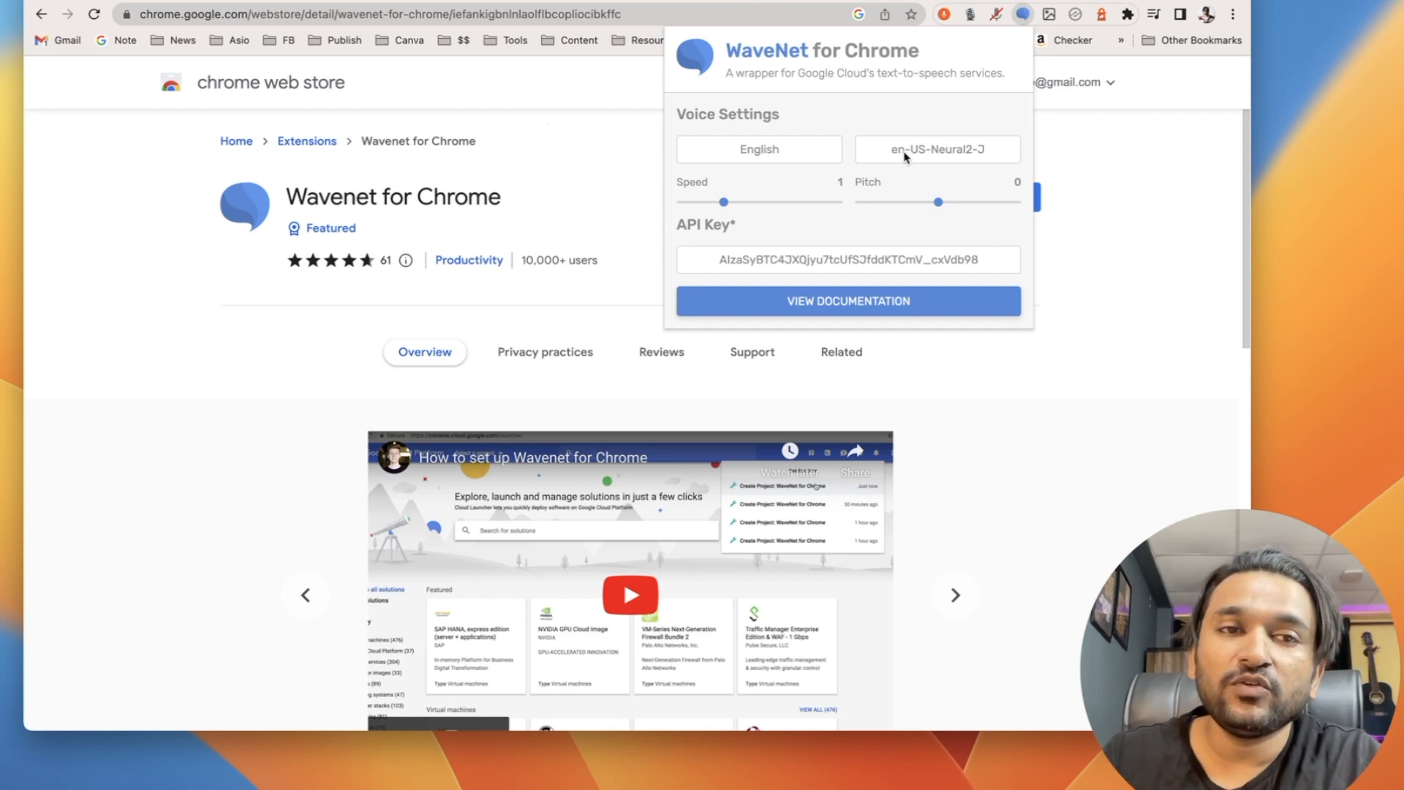
click(847, 300)
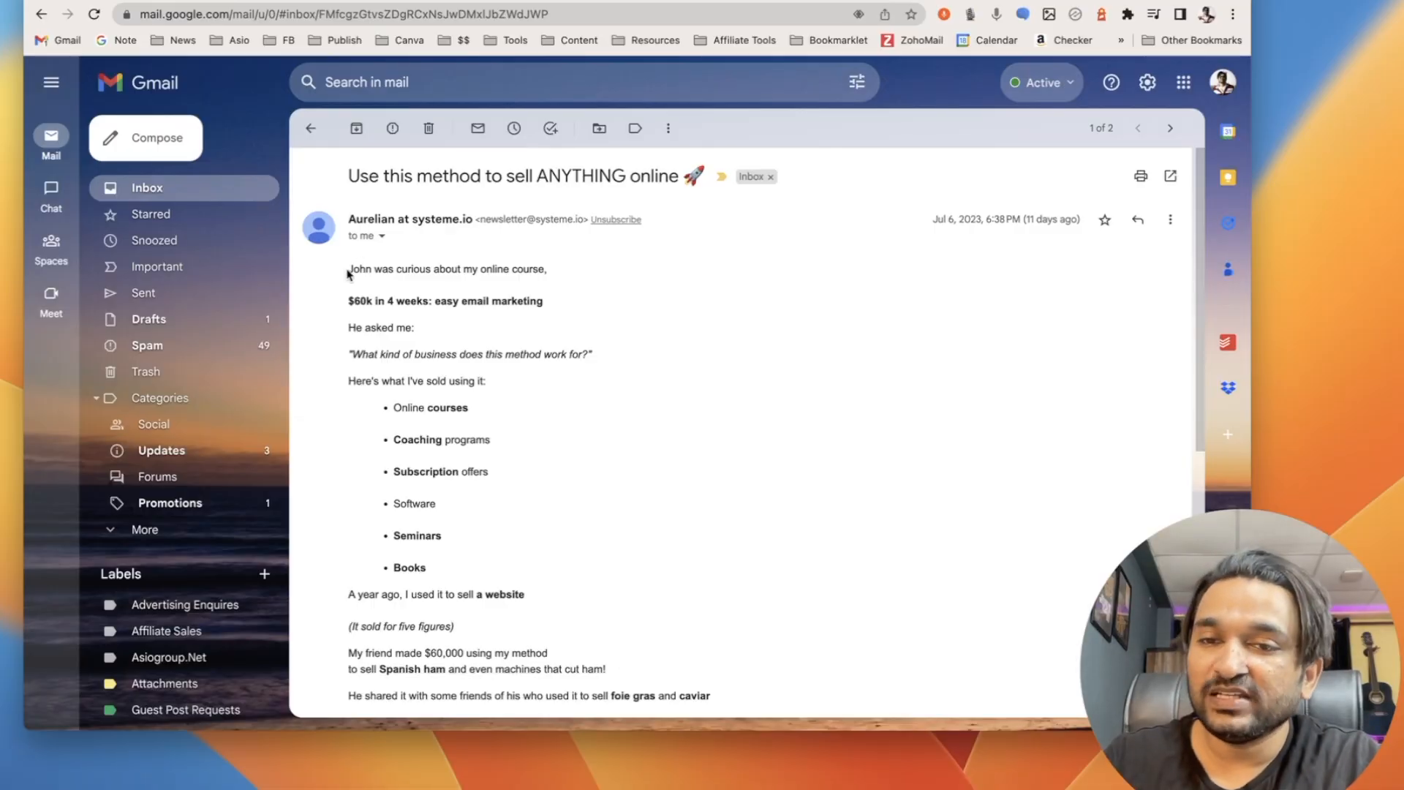
Scroll down the newsletter email and bring the WaveNet voice settings back up.
scroll(down, 3)
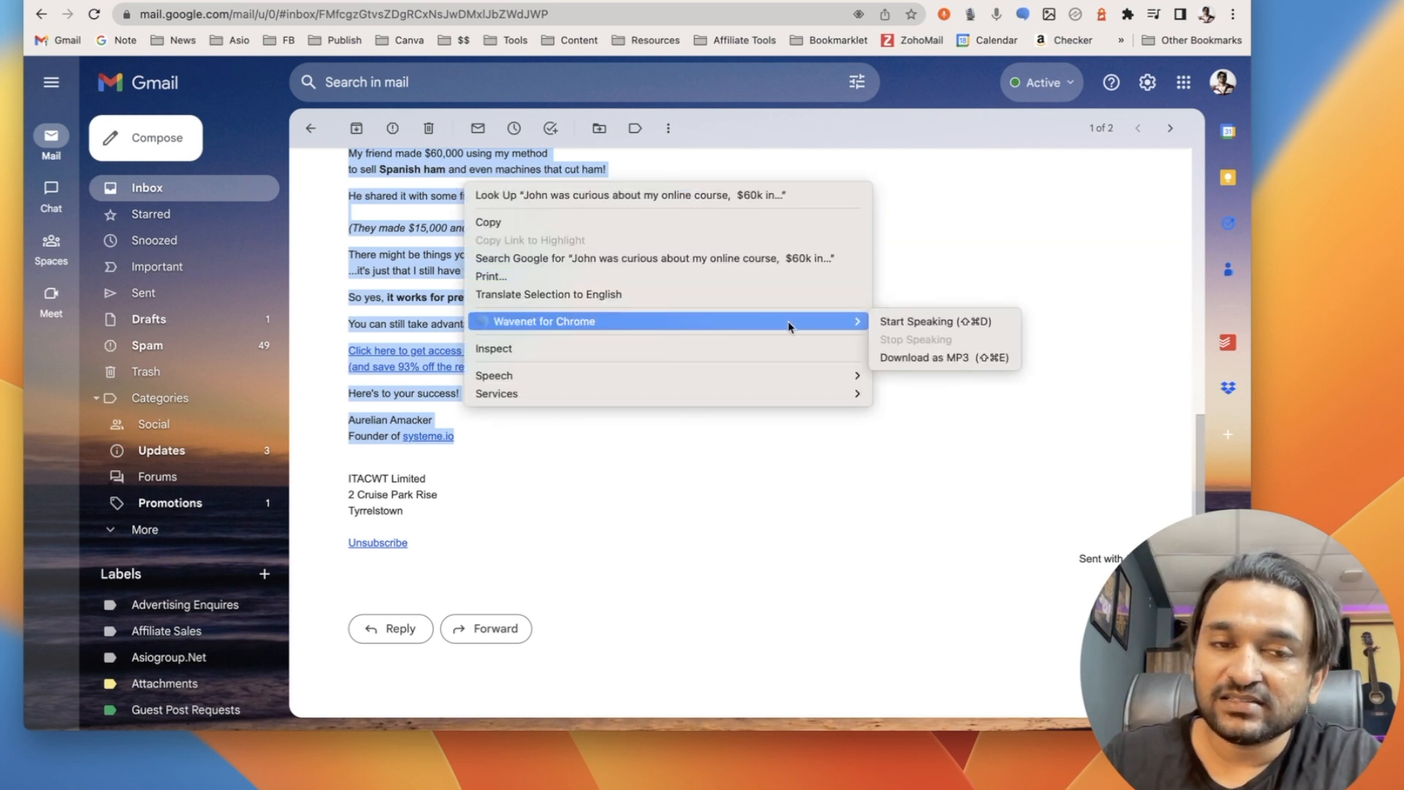
mouse_move(895, 327)
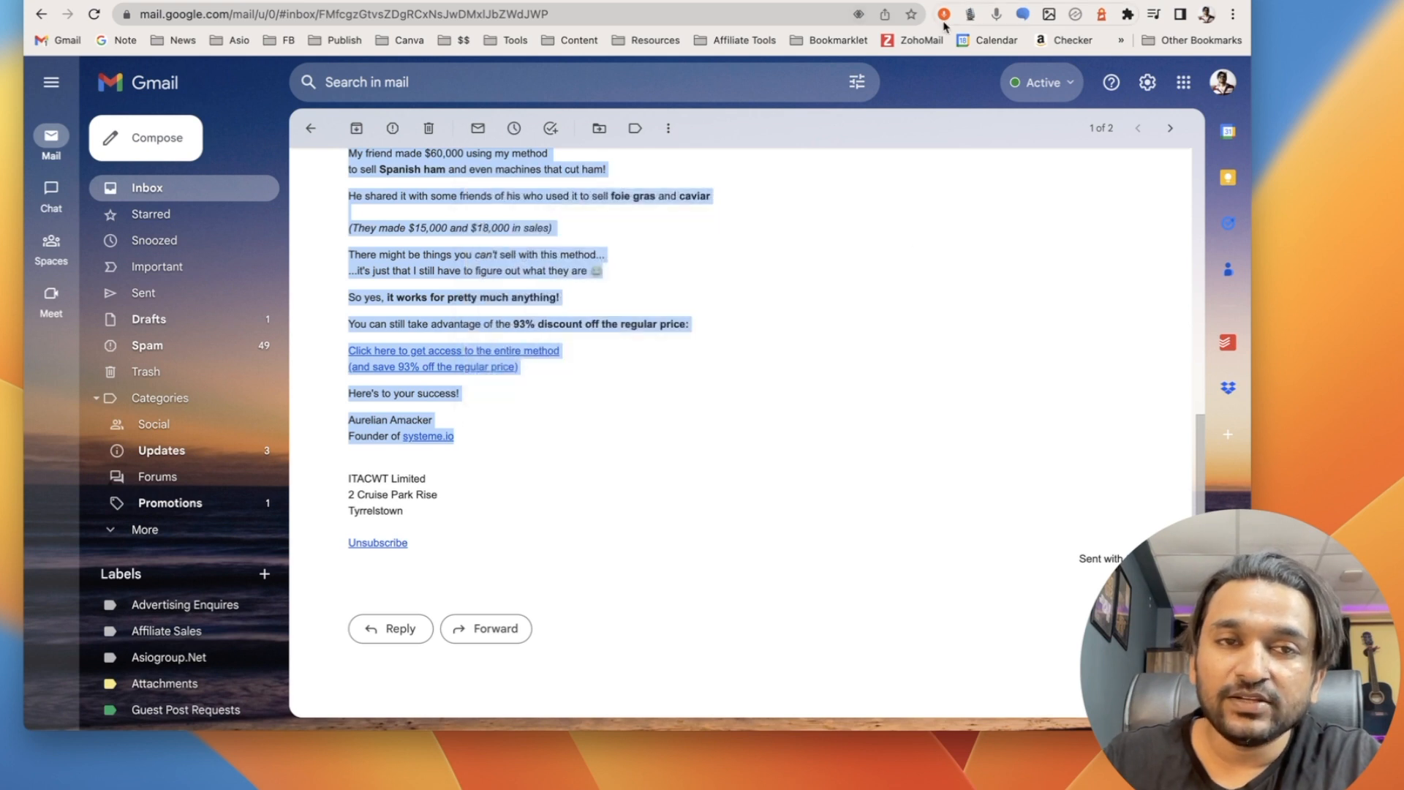
click(942, 13)
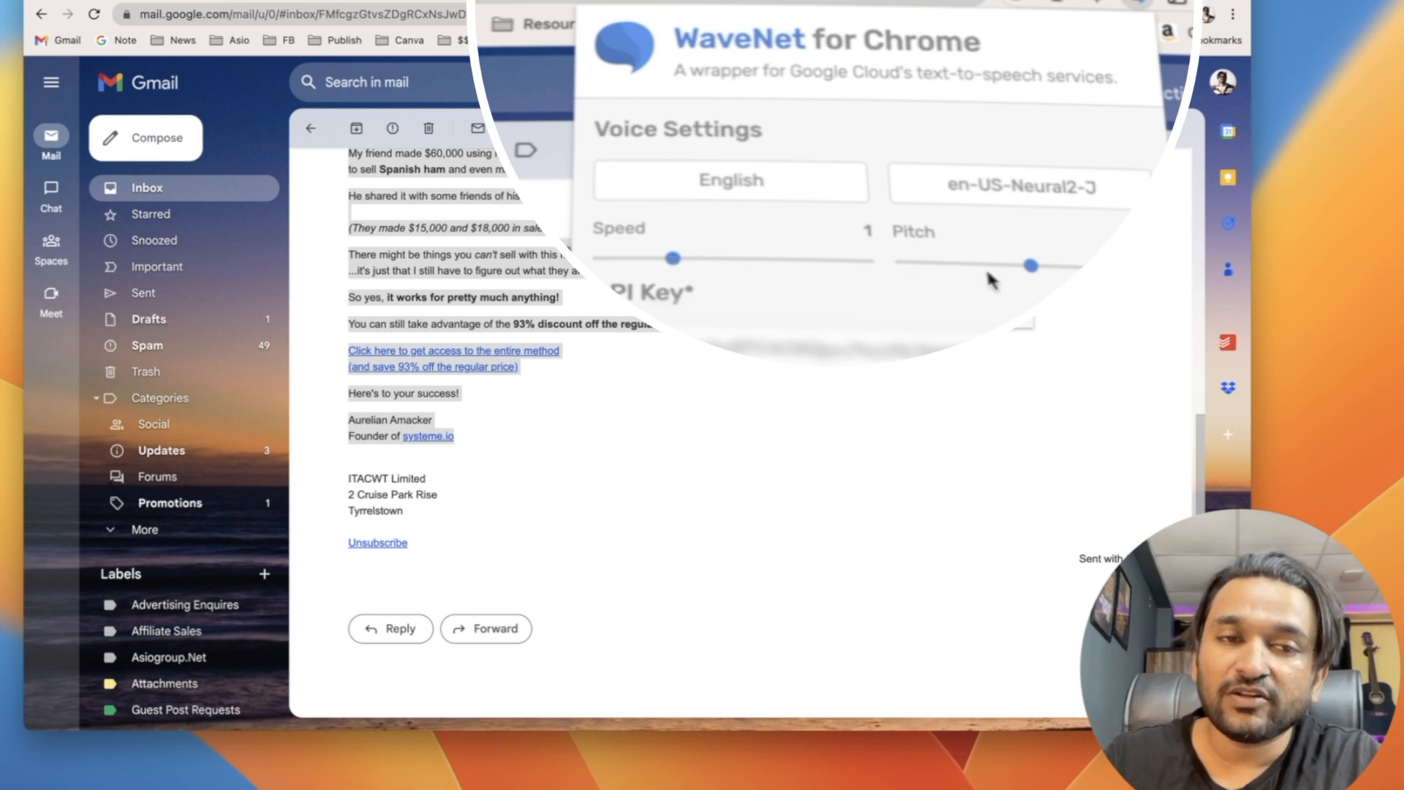
mouse_move(922, 262)
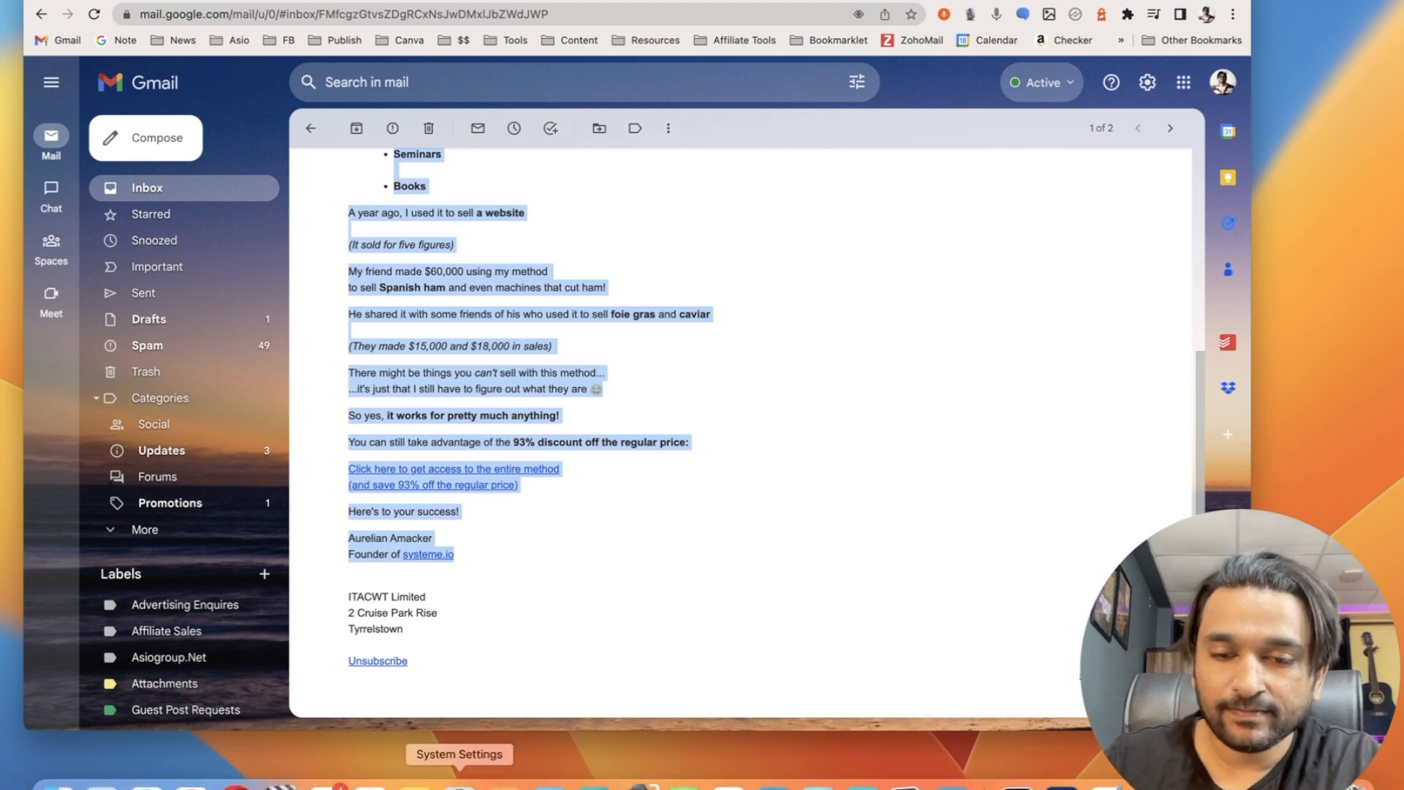
mouse_move(513, 128)
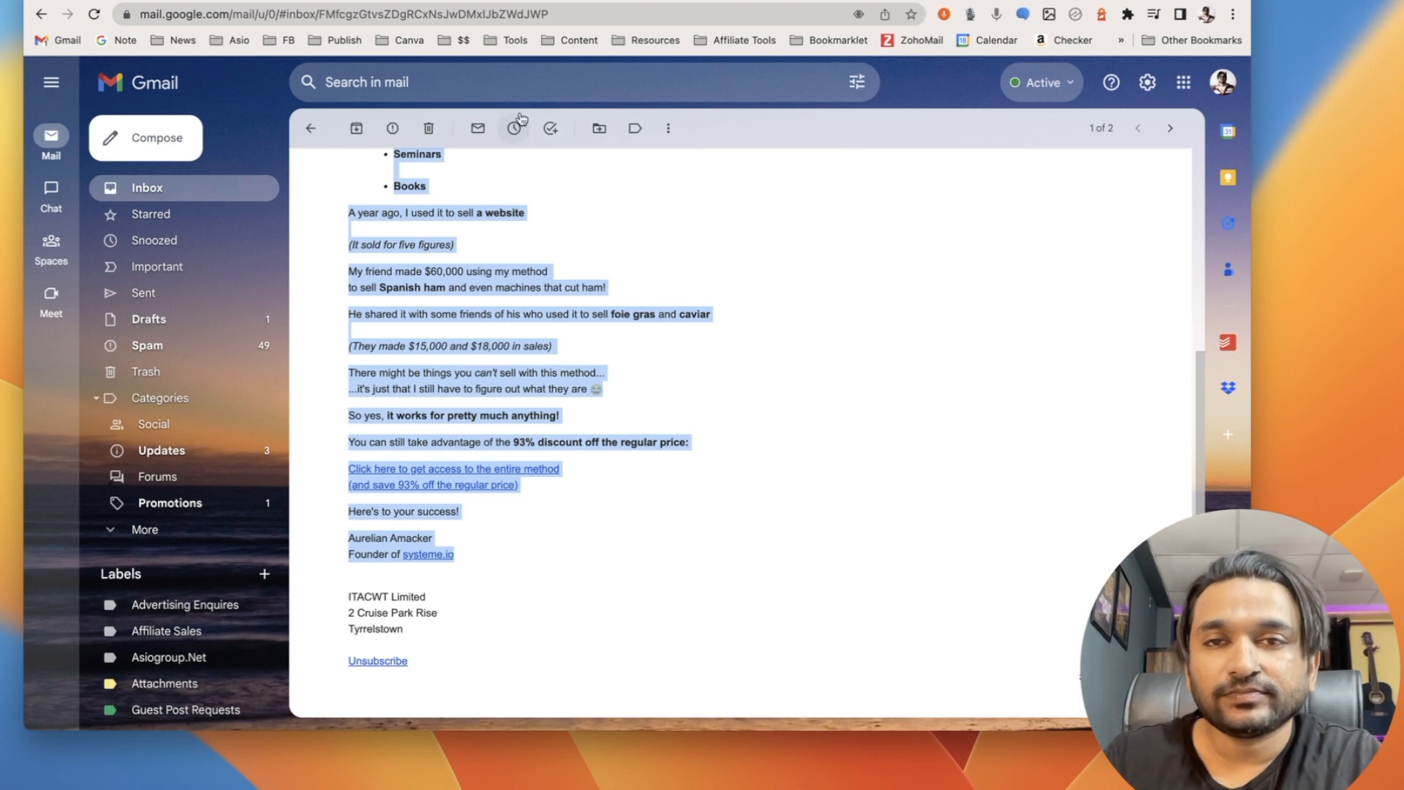
mouse_move(492, 267)
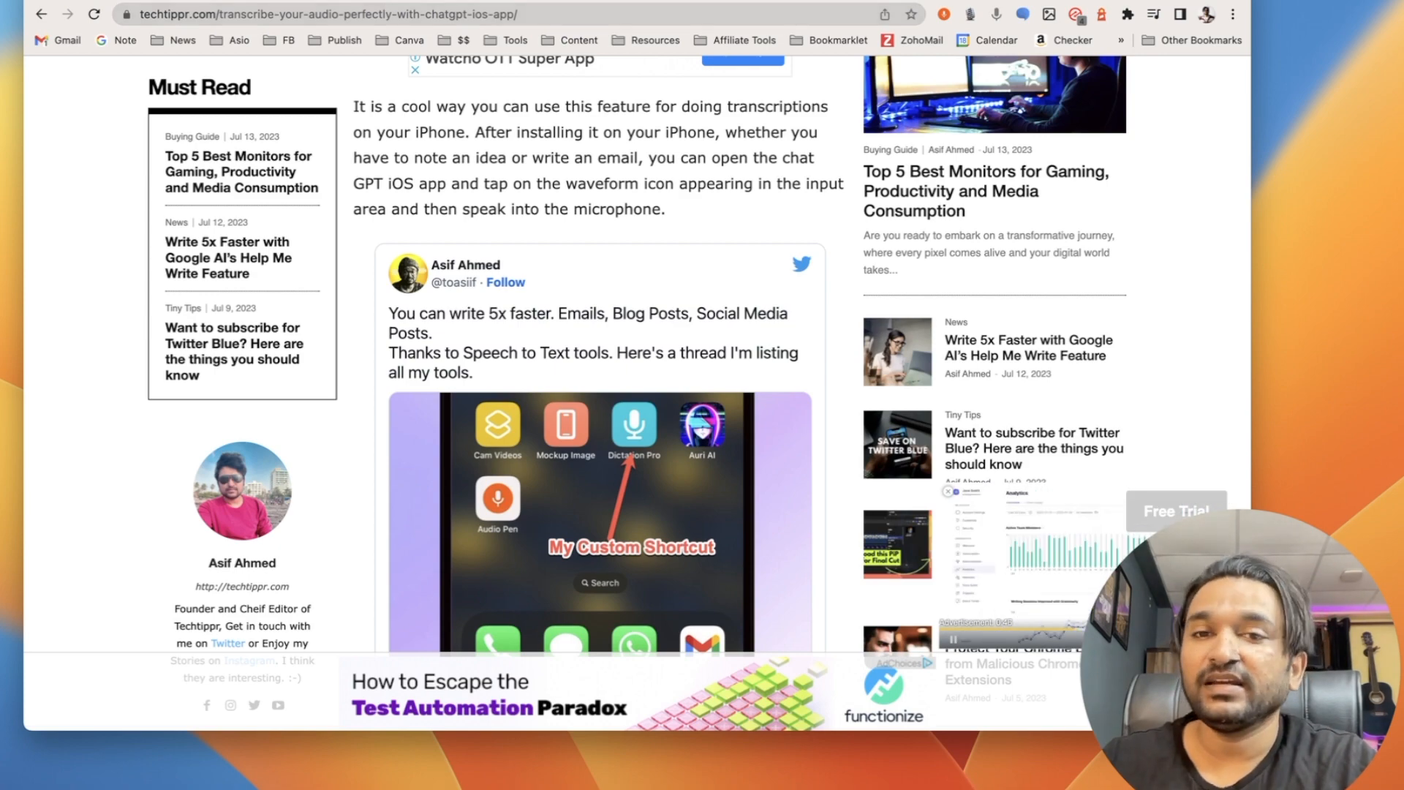
Read the first two ChatGPT iOS paragraphs aloud, then bring up options for 'speech'.
scroll(up, 3)
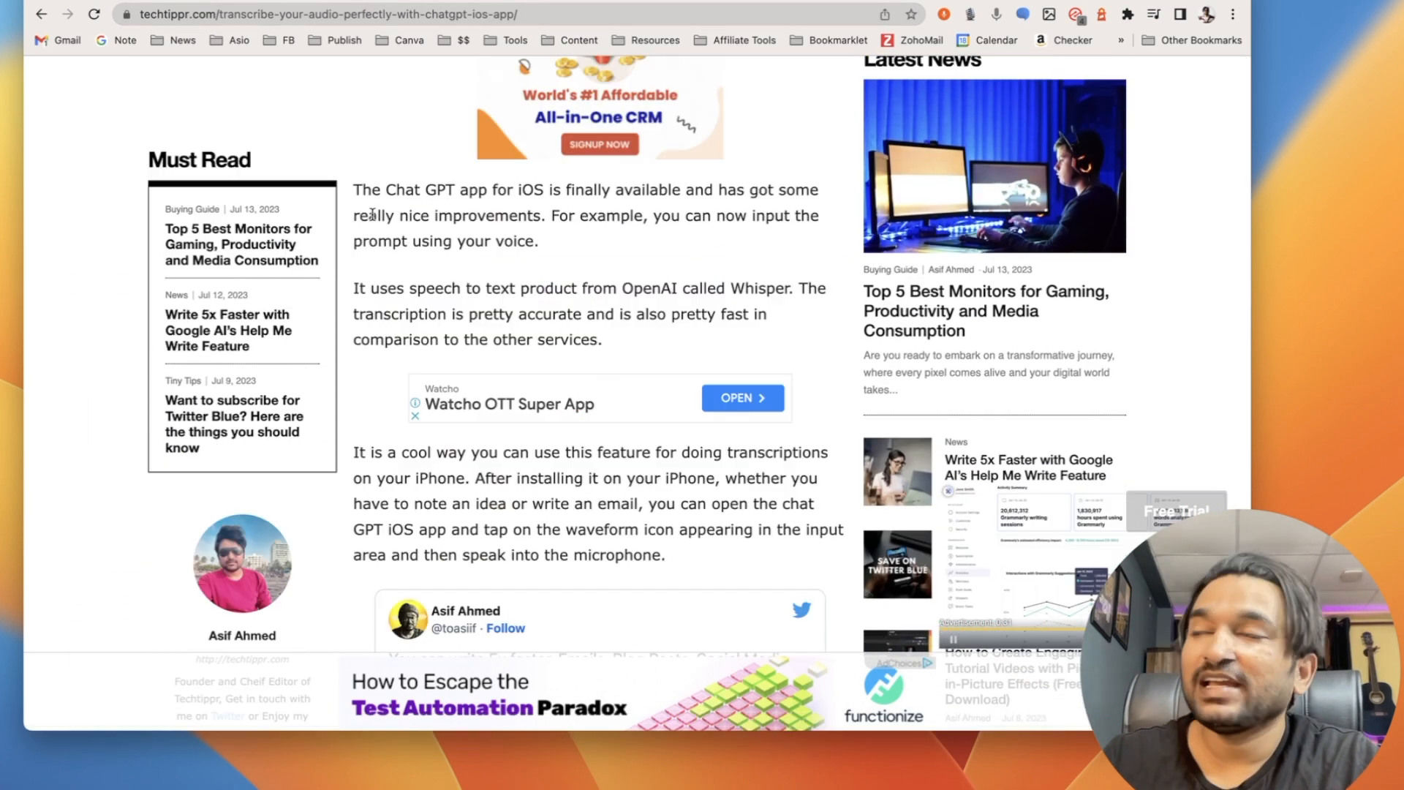
drag(353, 189, 562, 314)
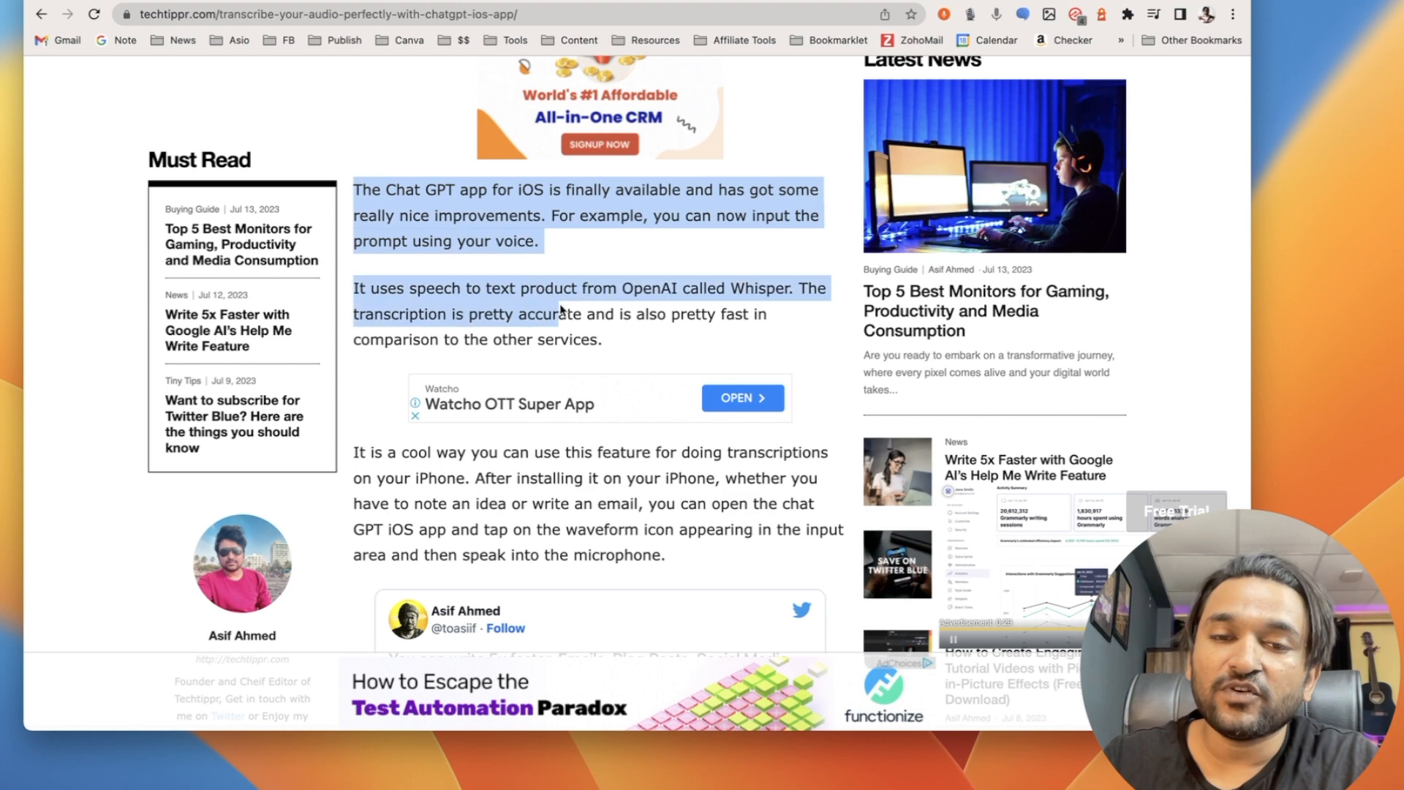
right_click(559, 308)
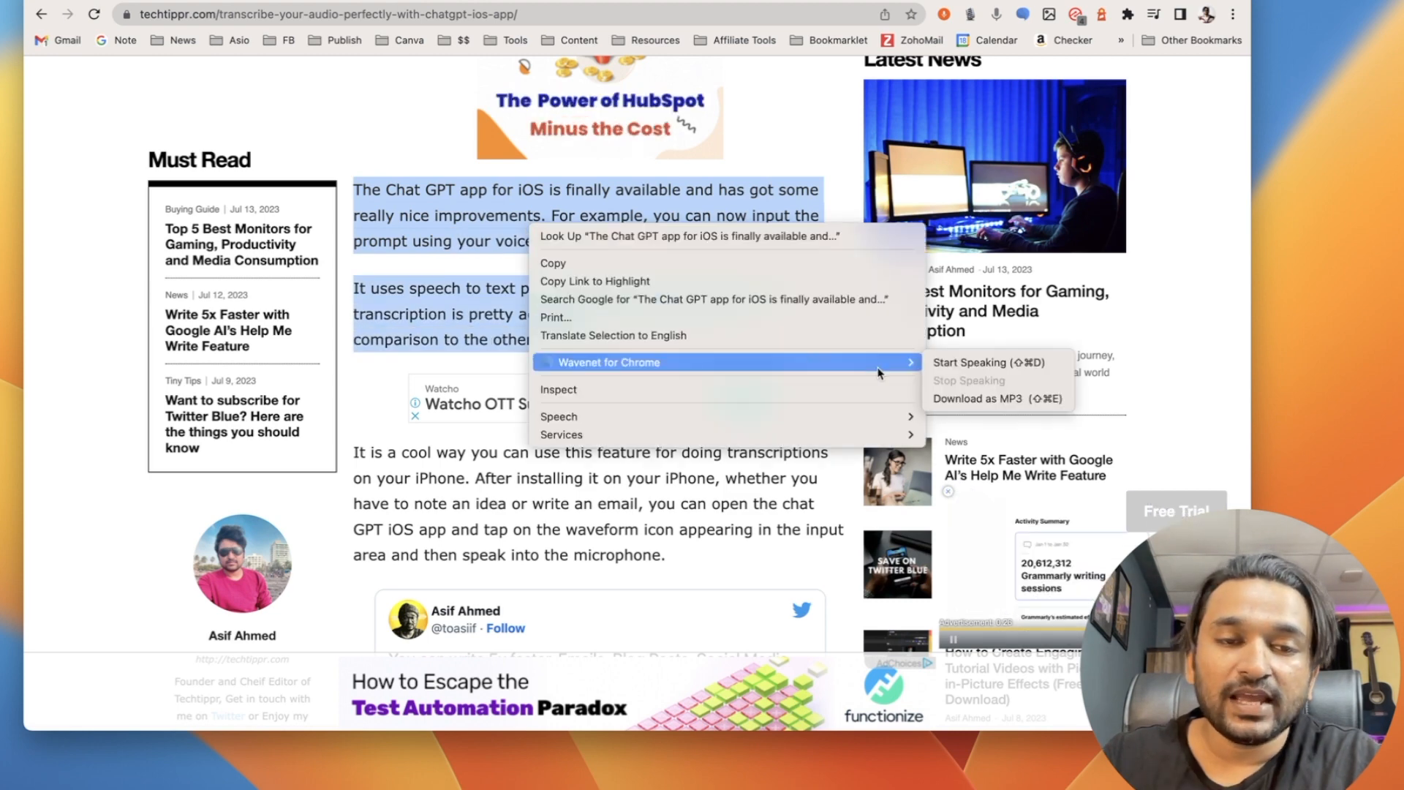
click(607, 362)
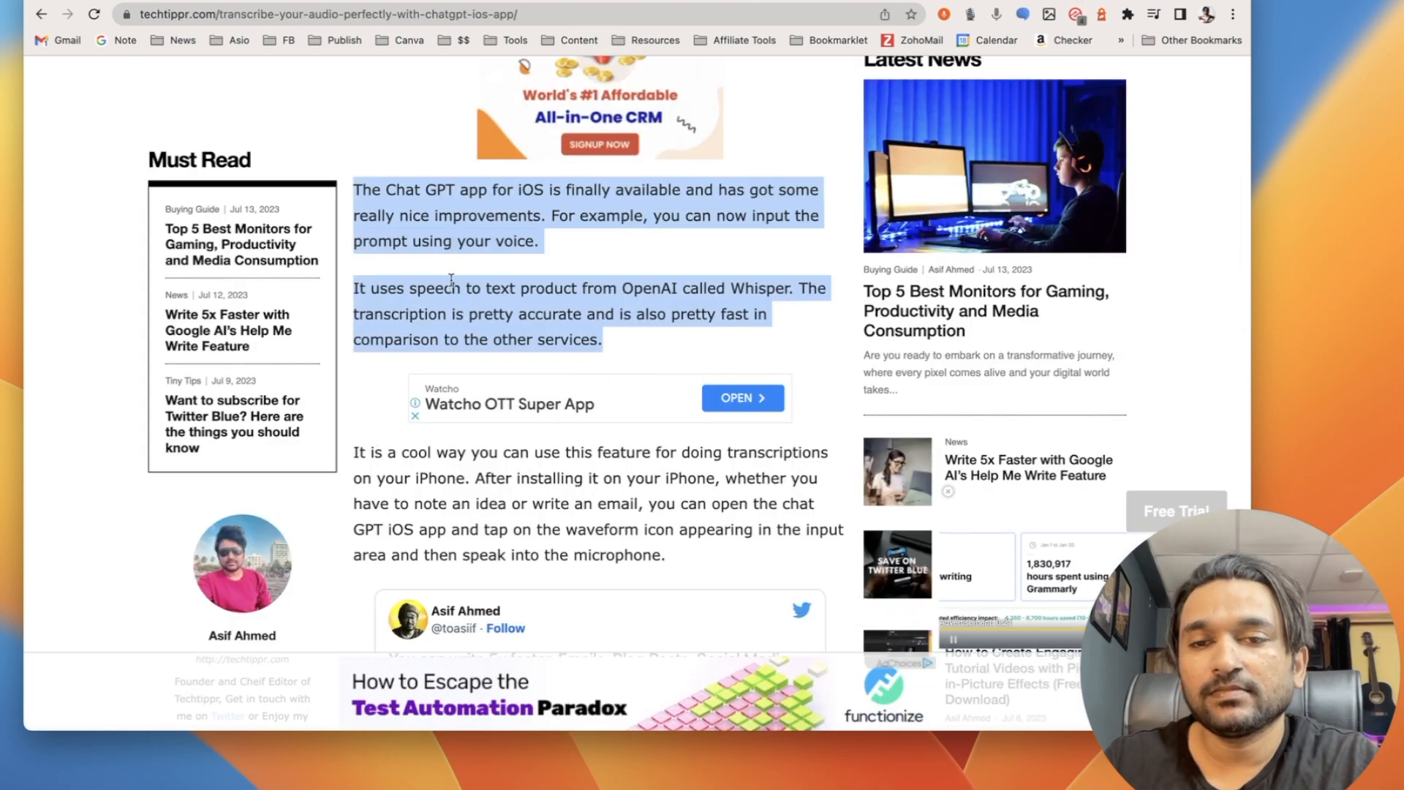
right_click(452, 288)
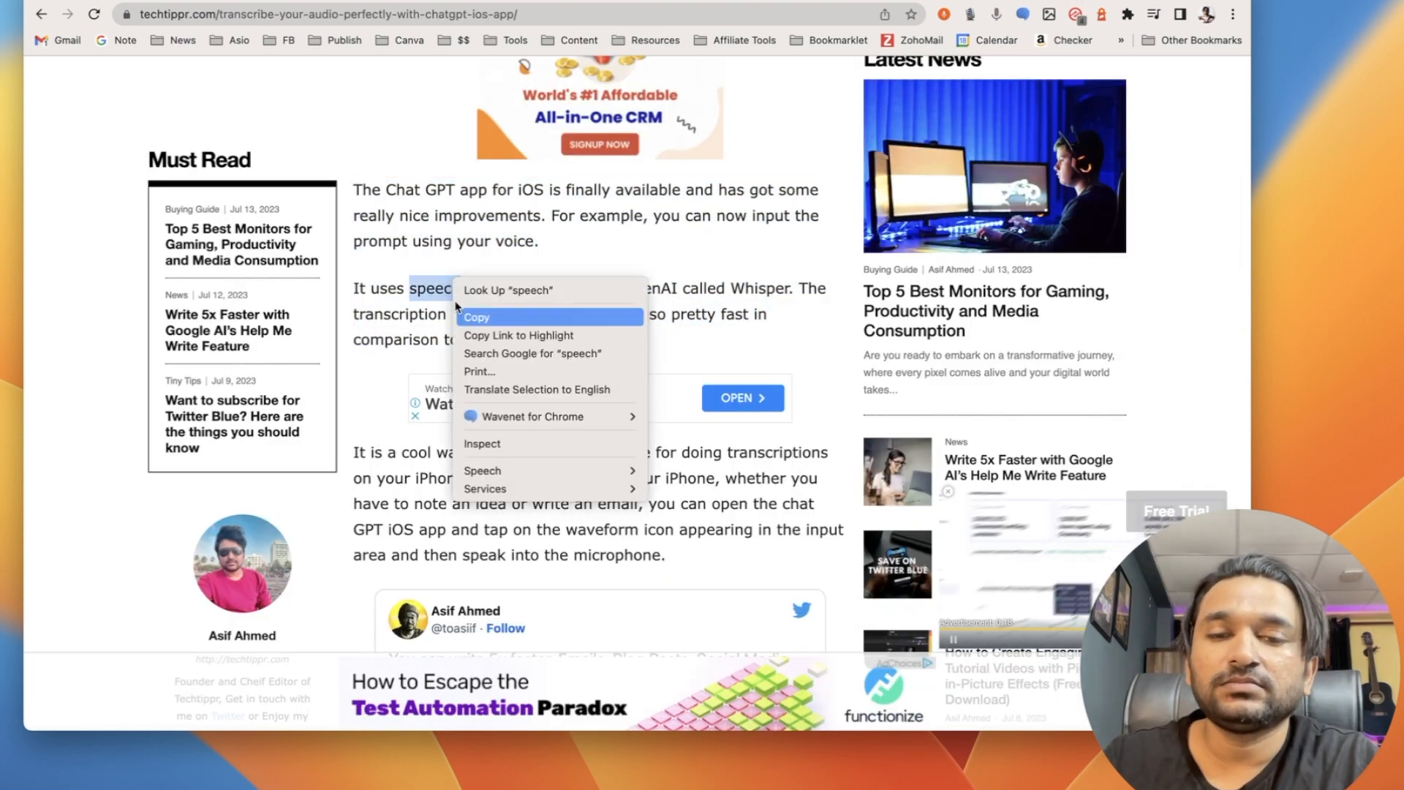